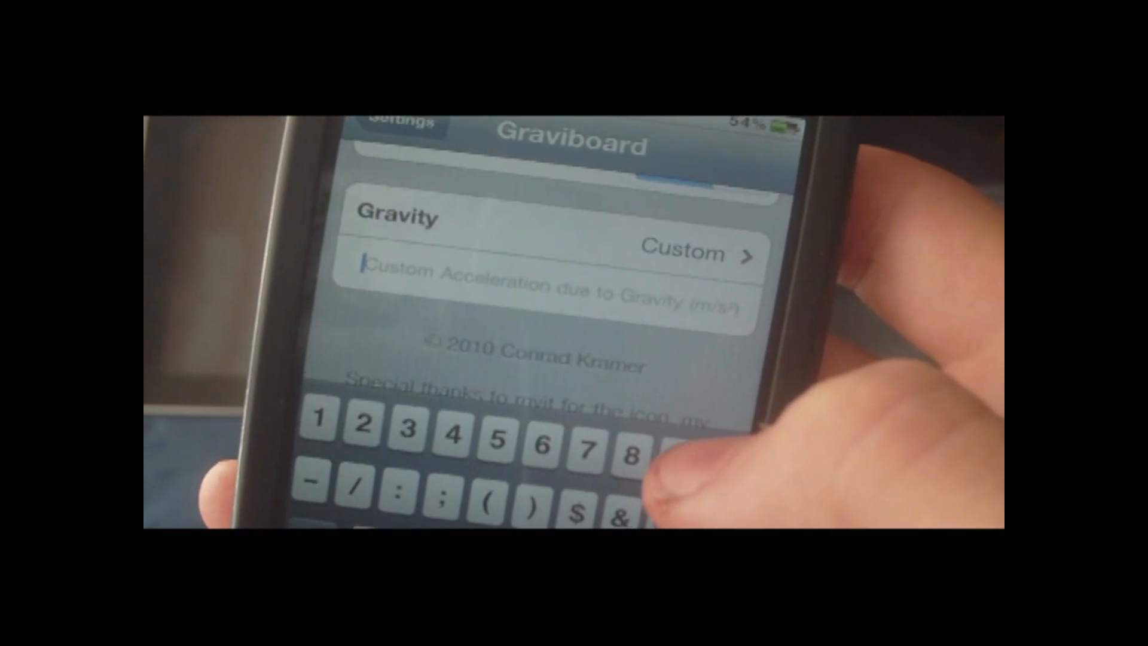
type("1")
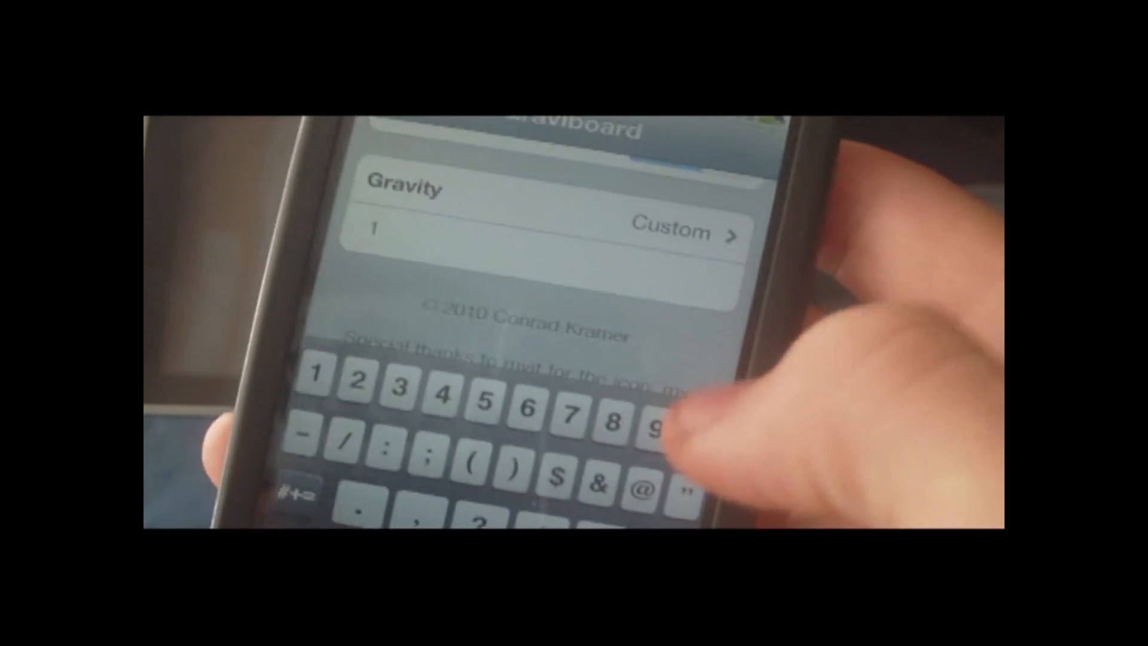
type("0000000")
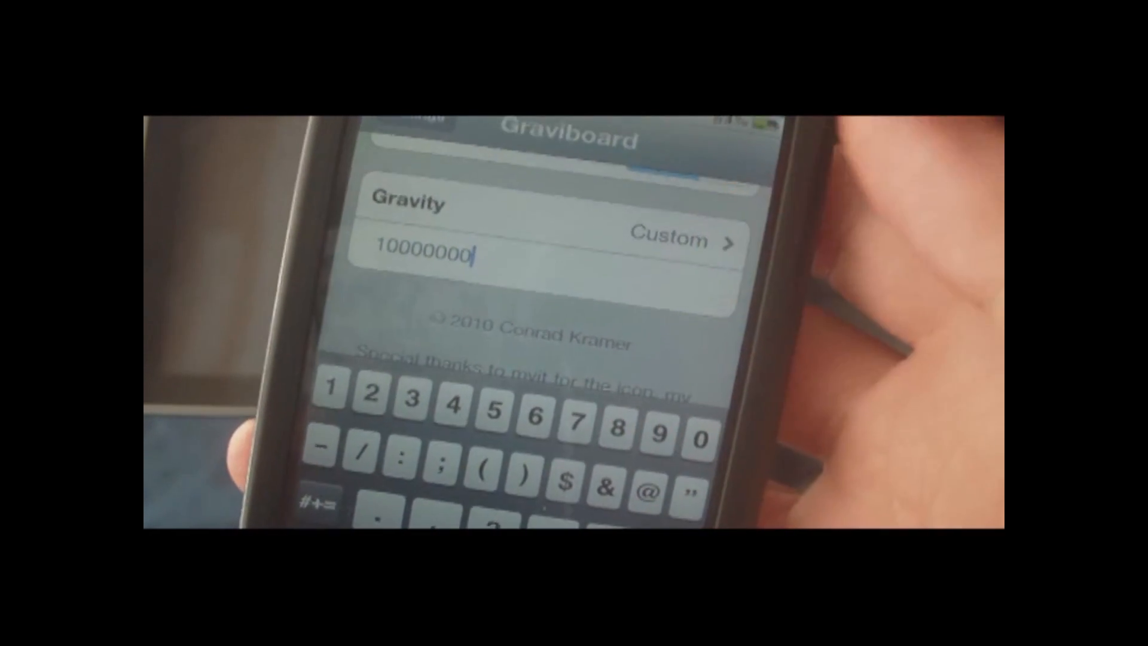